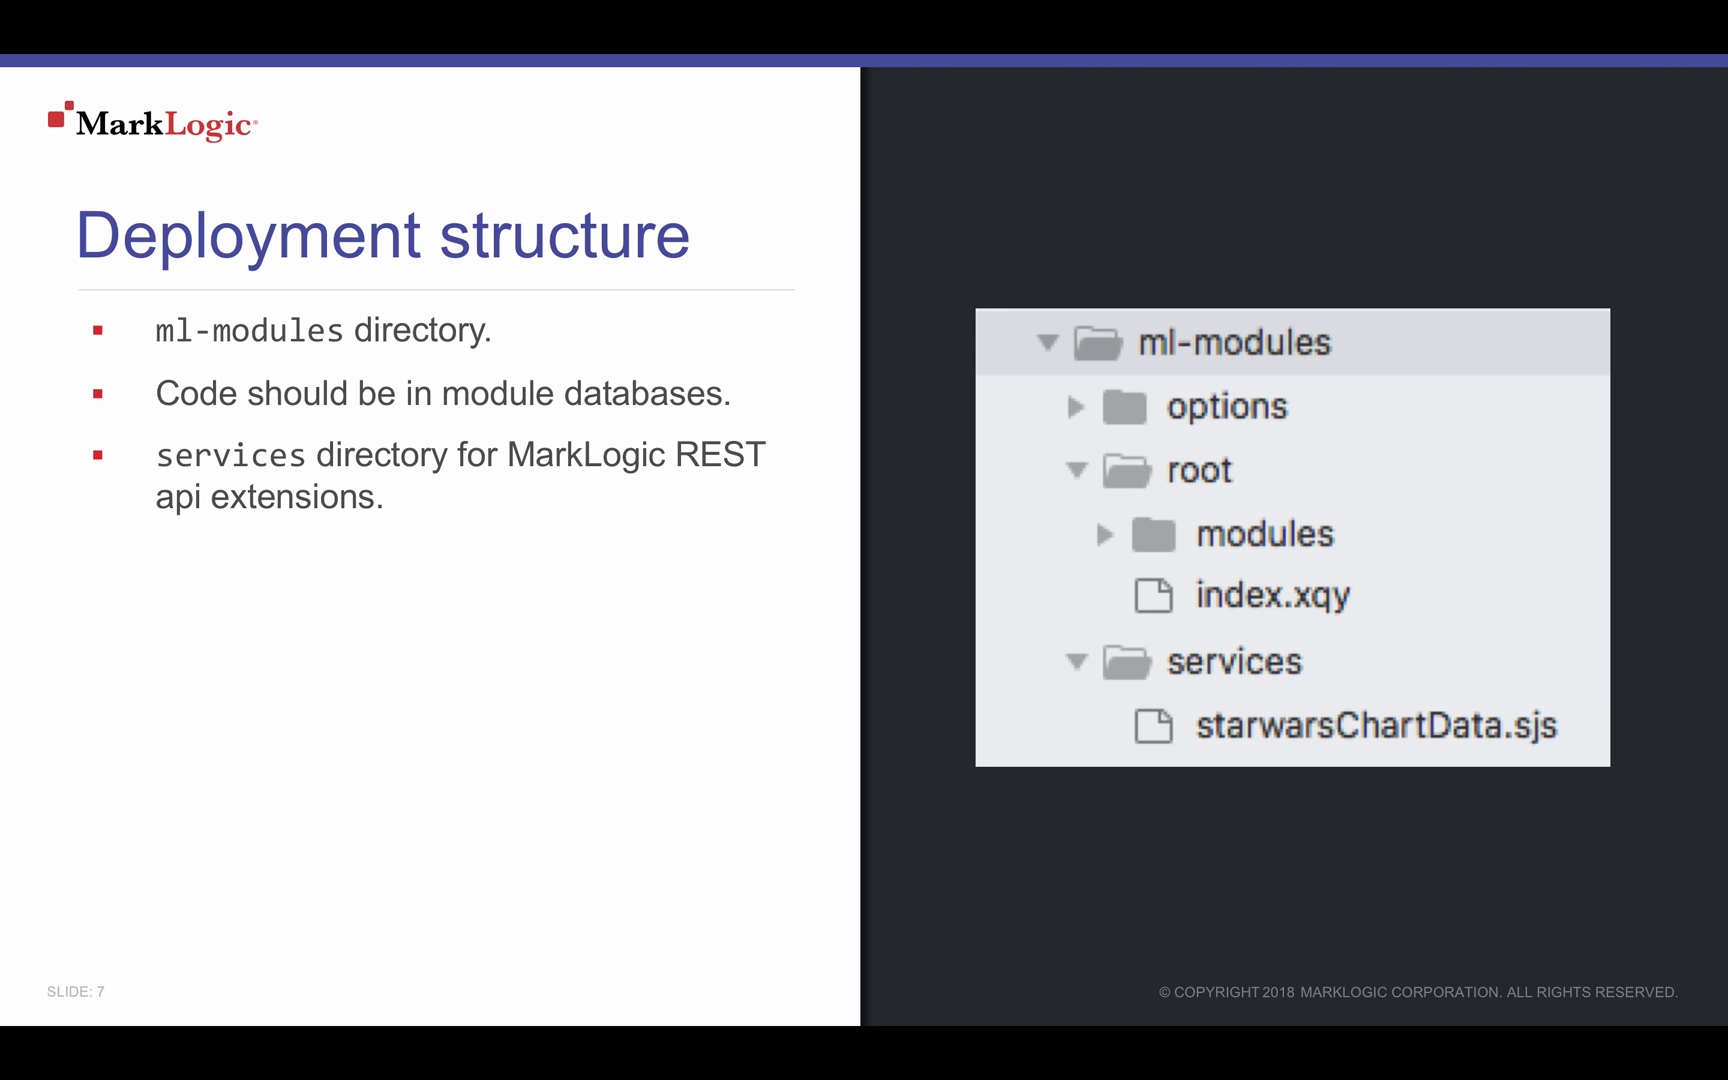
# Click through the slides to the ml-modules folder tree and services folder for REST extensions.
pyautogui.click(1233, 343)
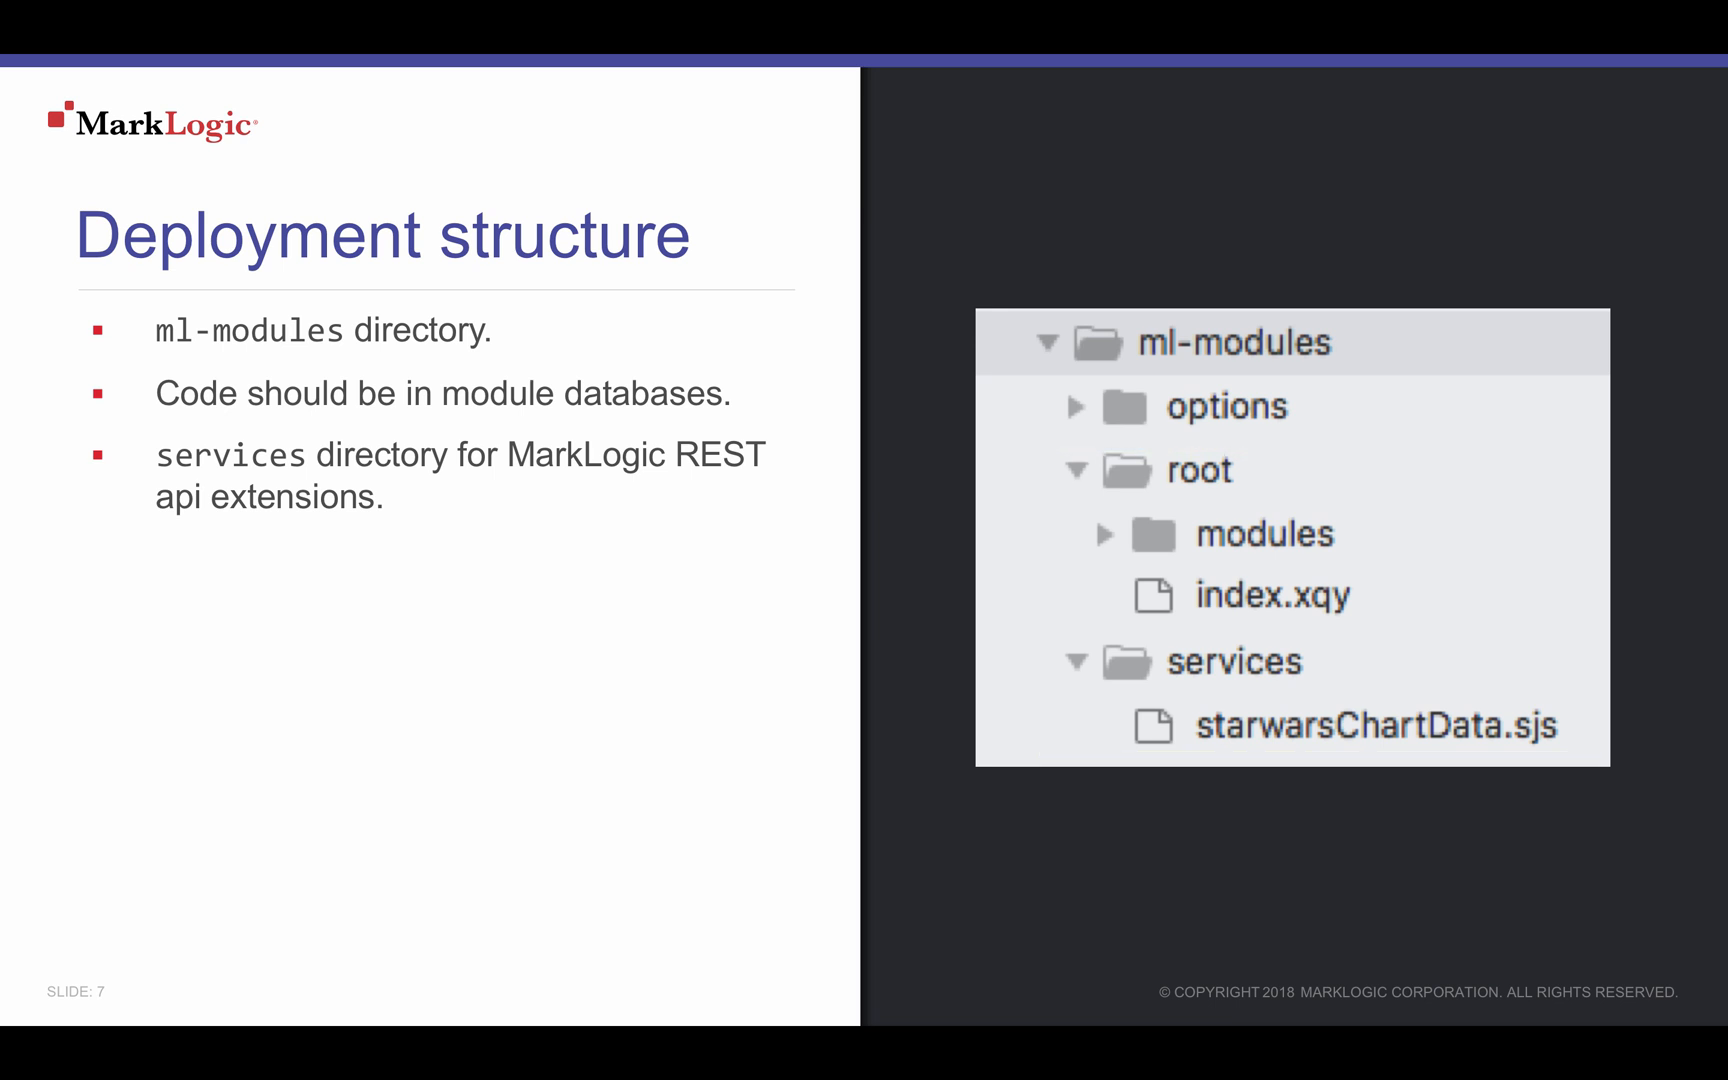
pyautogui.click(1201, 472)
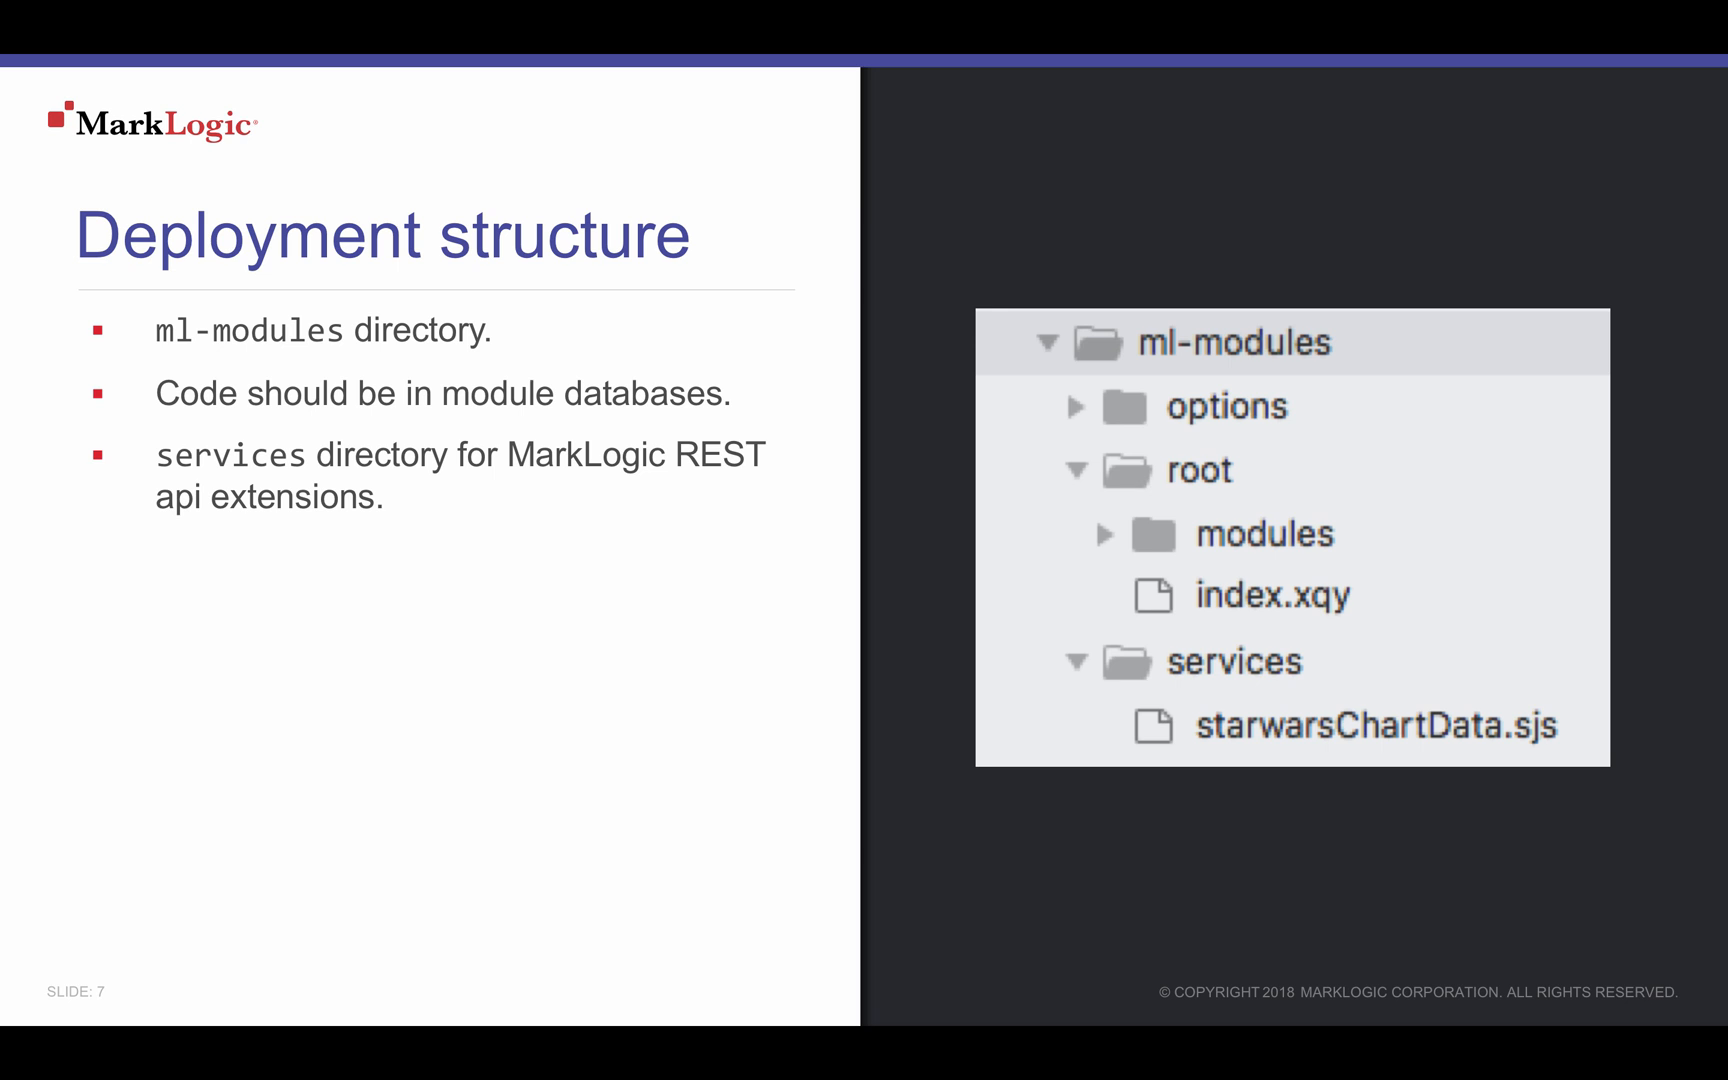
pyautogui.click(1260, 594)
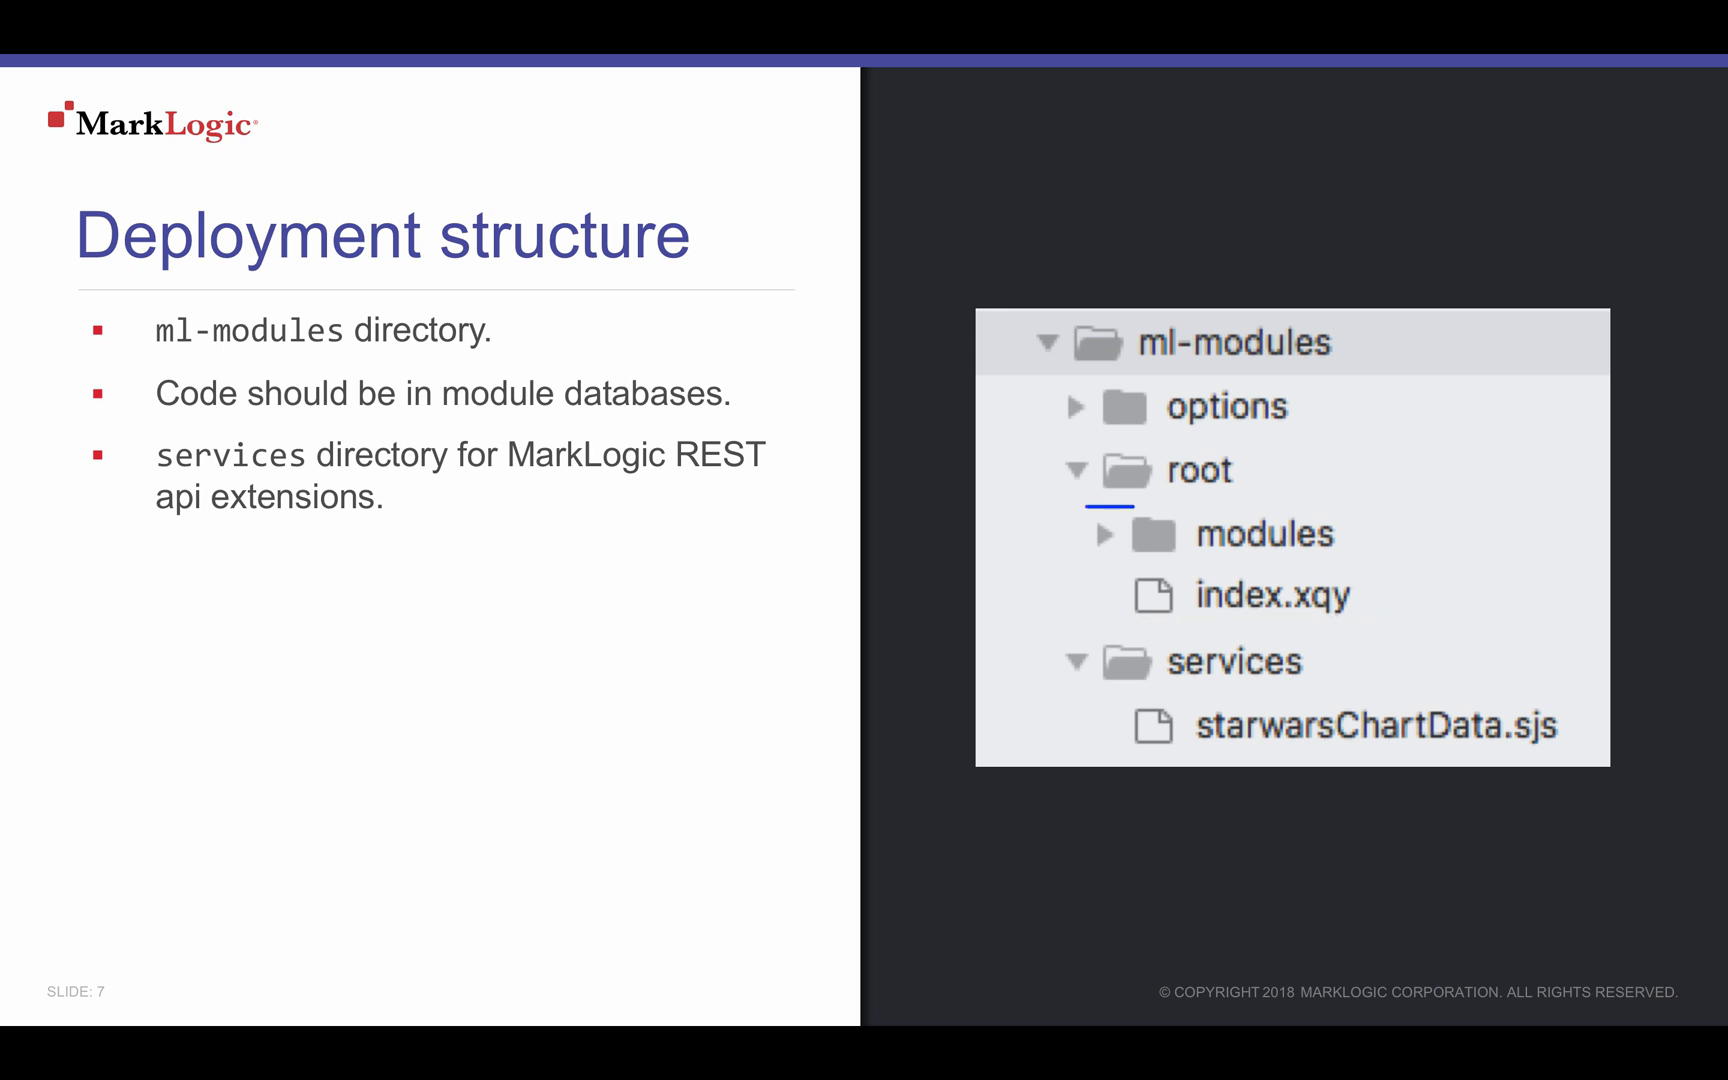
pyautogui.click(1234, 661)
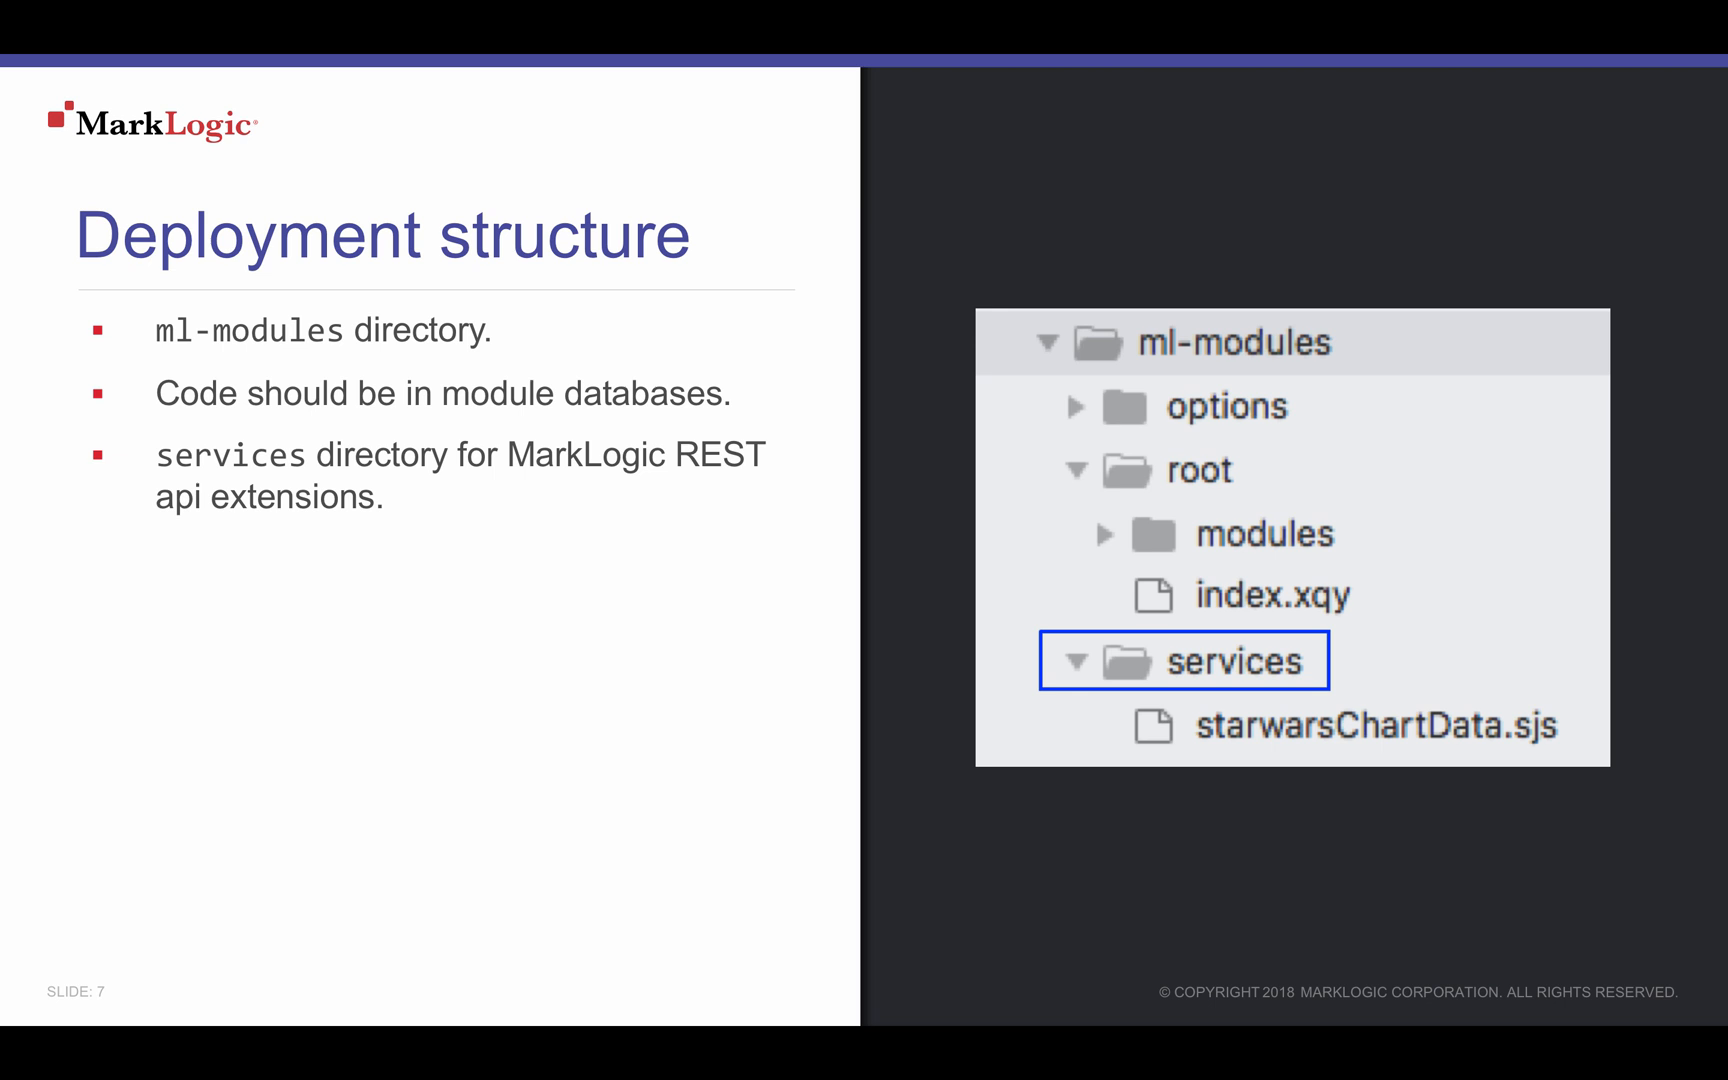
pyautogui.click(1350, 725)
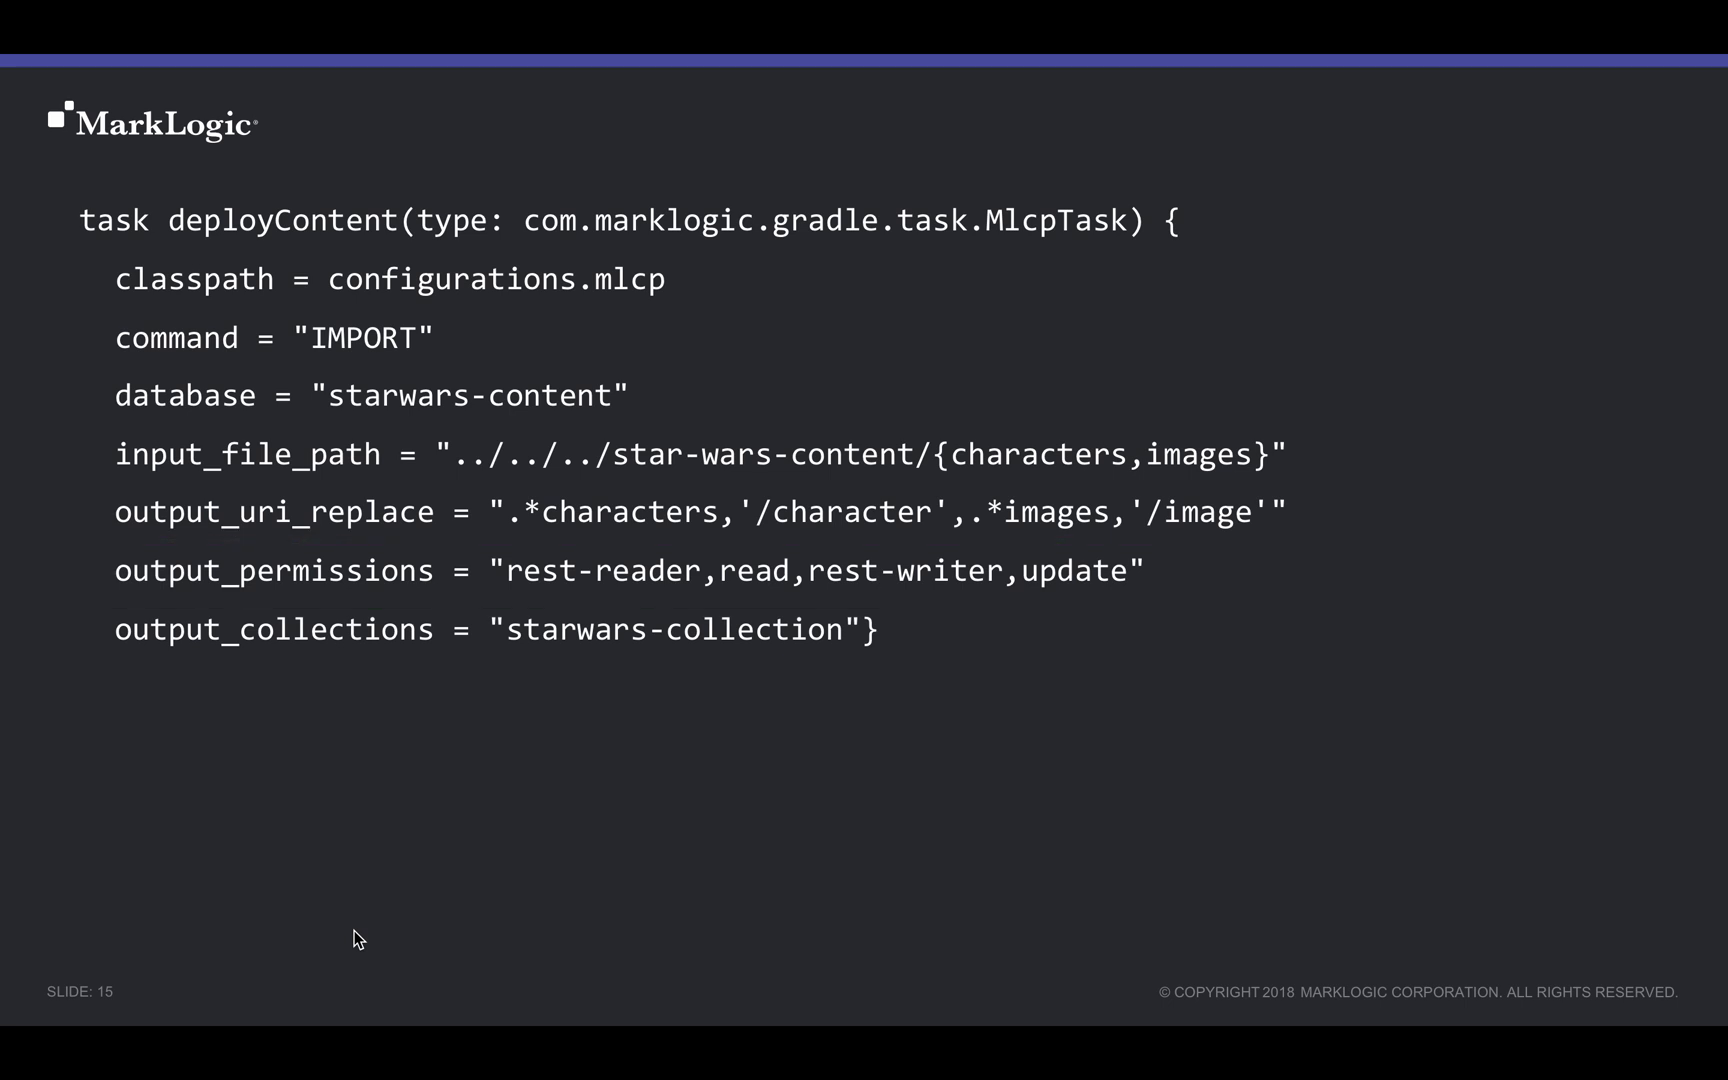
# Advance to the gradle deployContent terminal output and scroll to the BUILD SUCCESSFUL line.
pyautogui.press('Right')
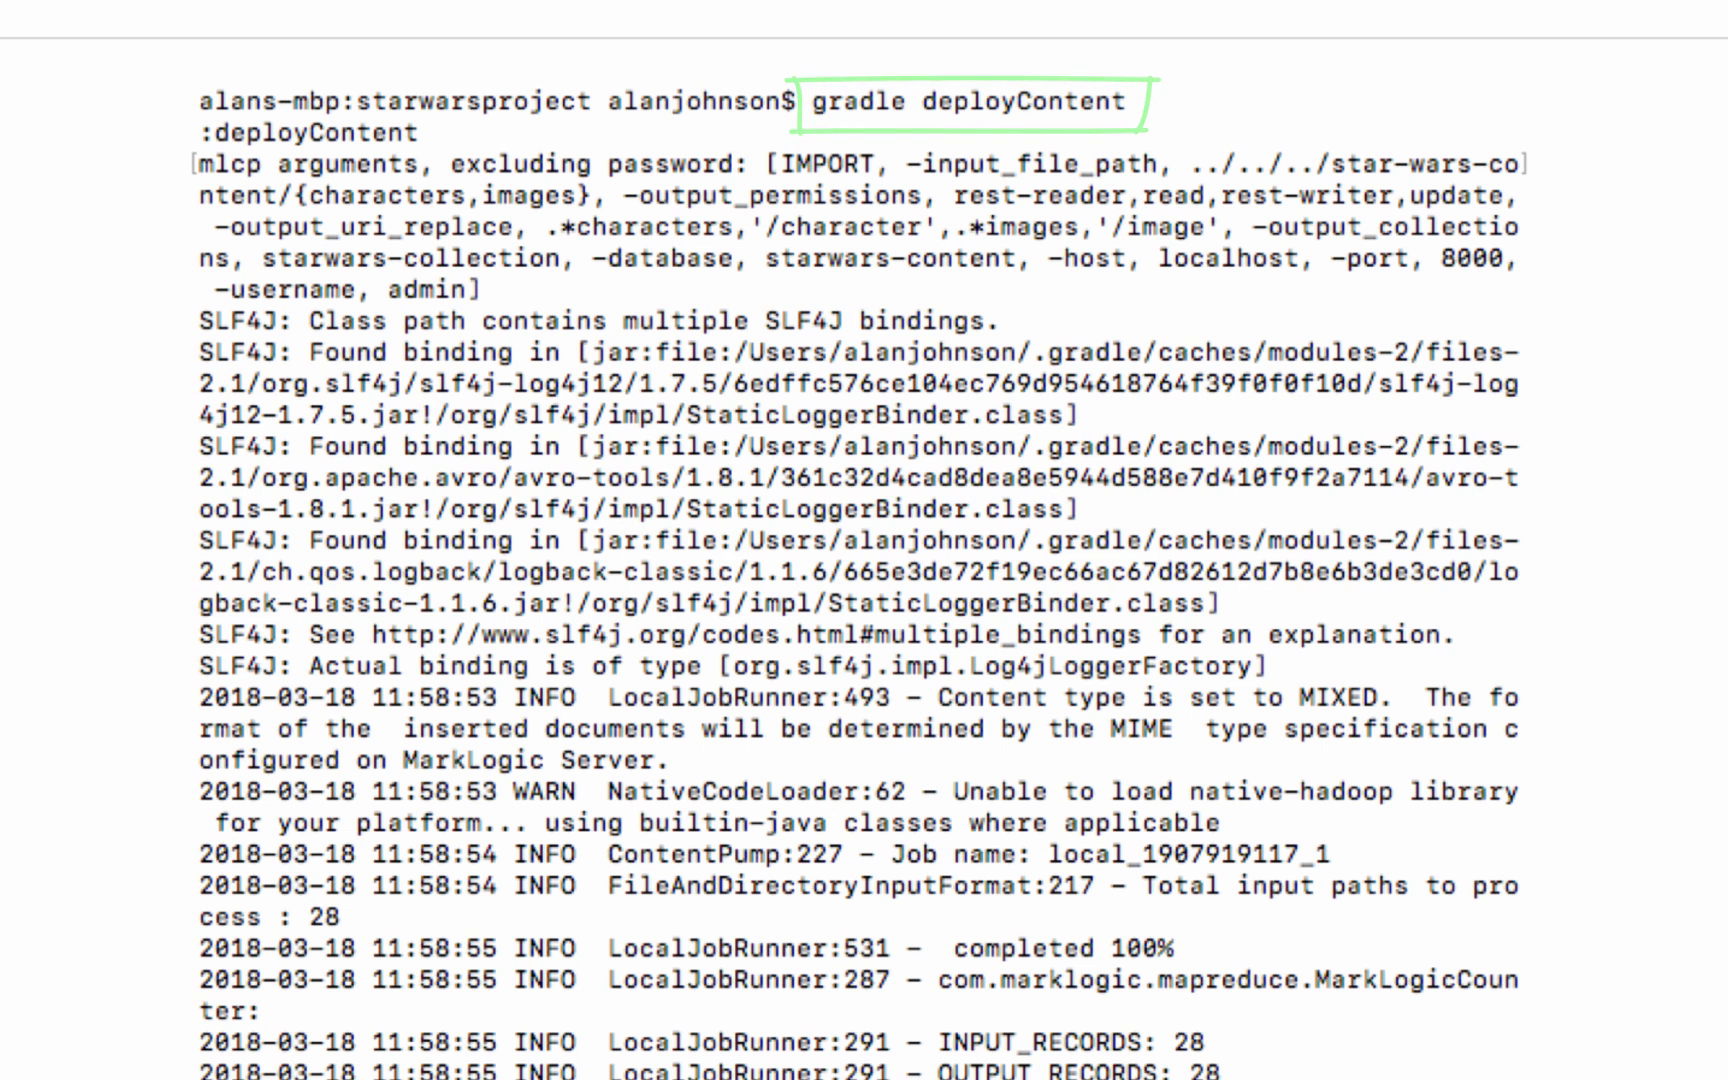
pyautogui.scroll(-3)
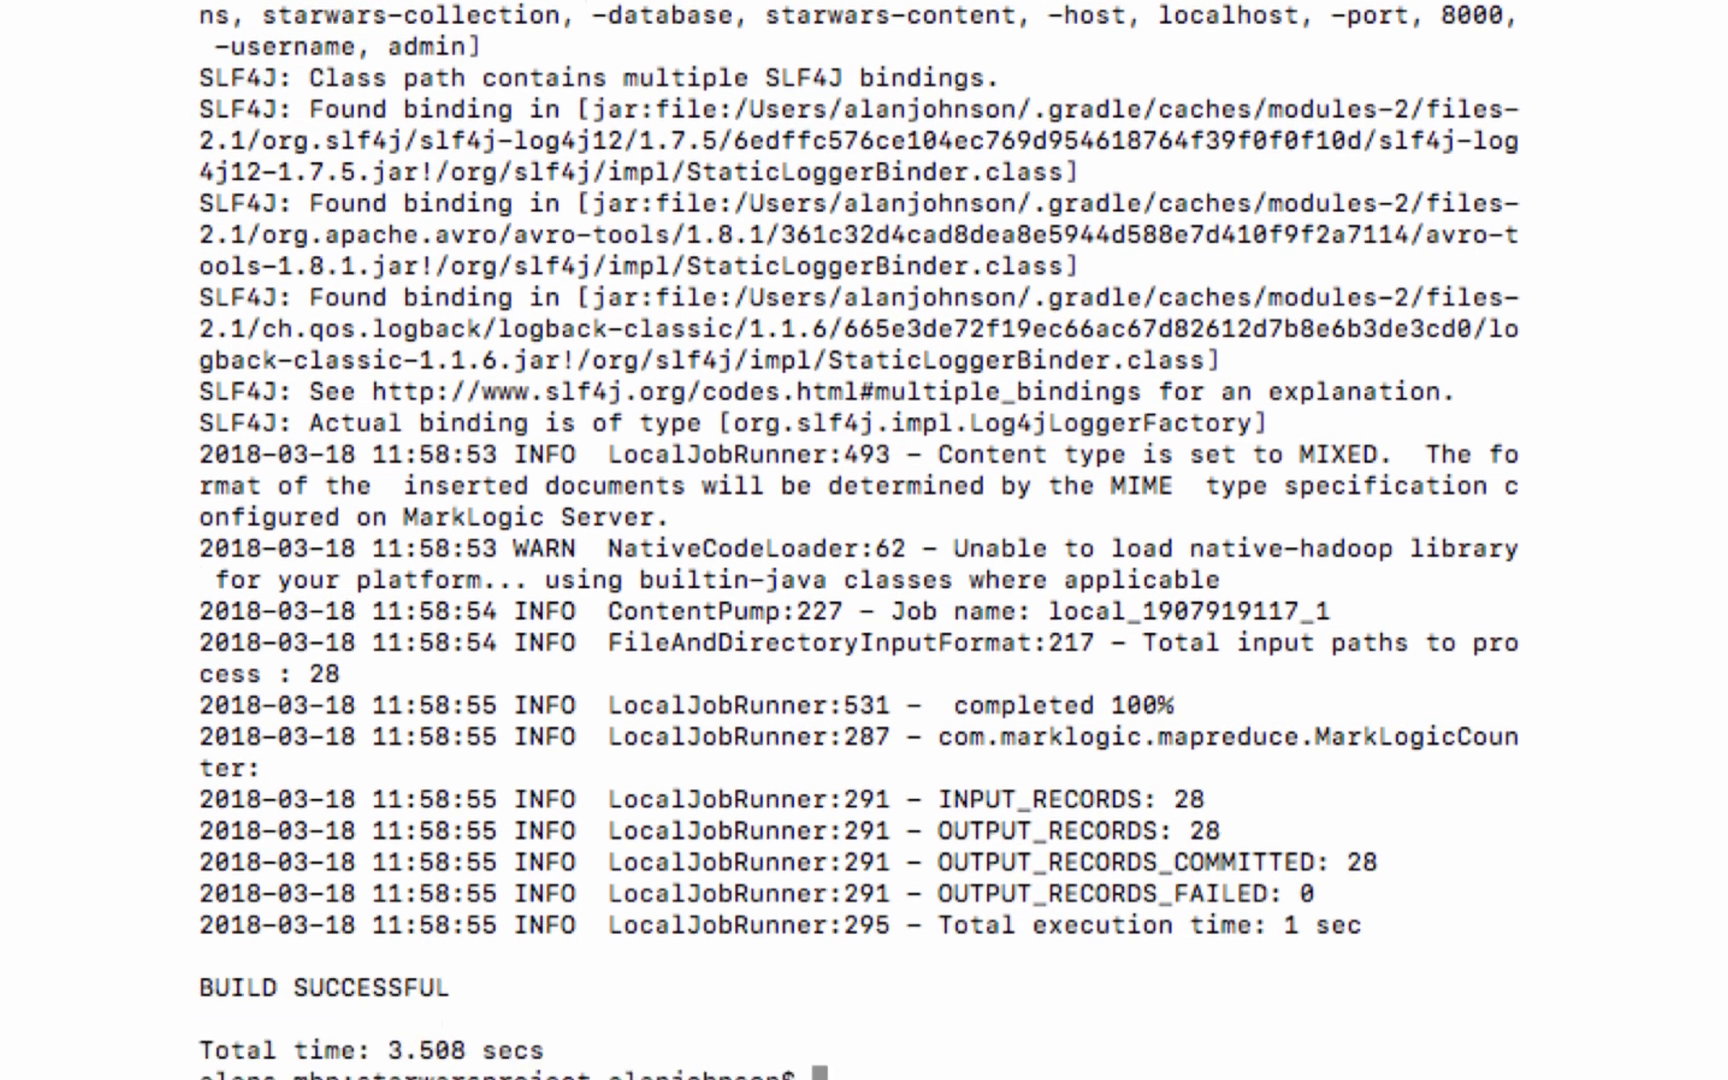